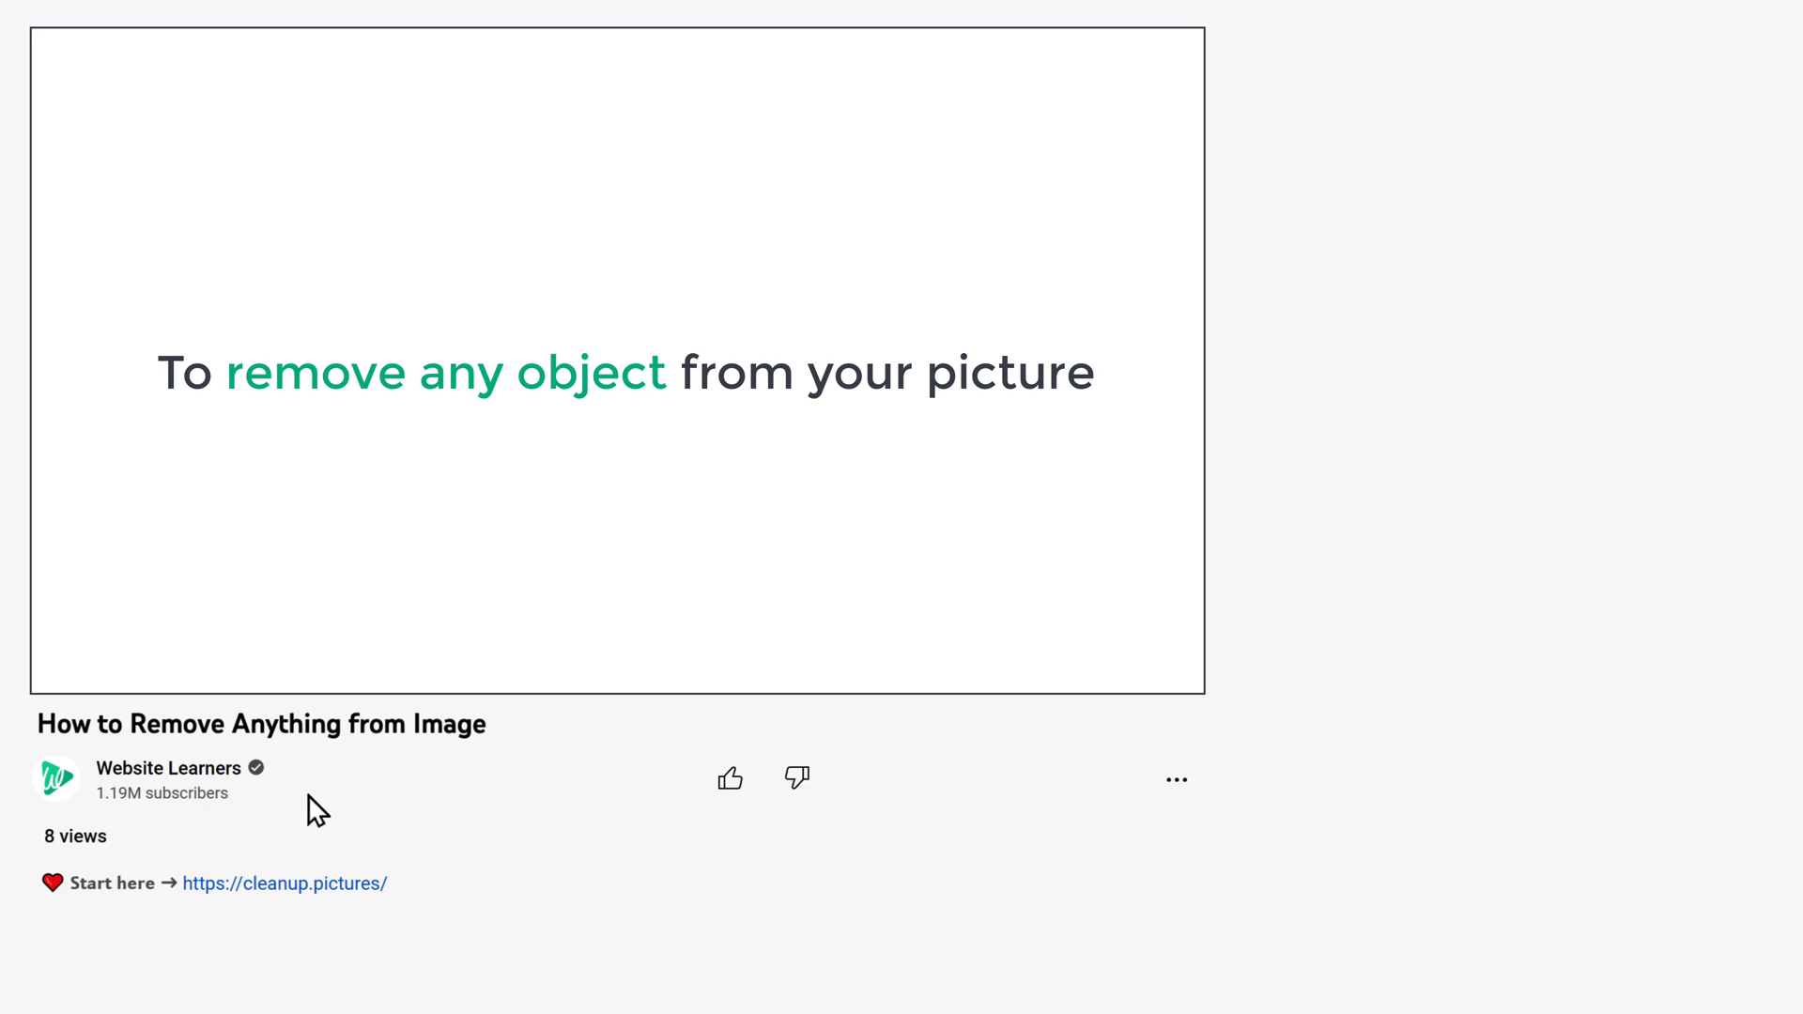
# Step: Follow the cleanup.pictures link in the YouTube video description
pyautogui.click(270, 889)
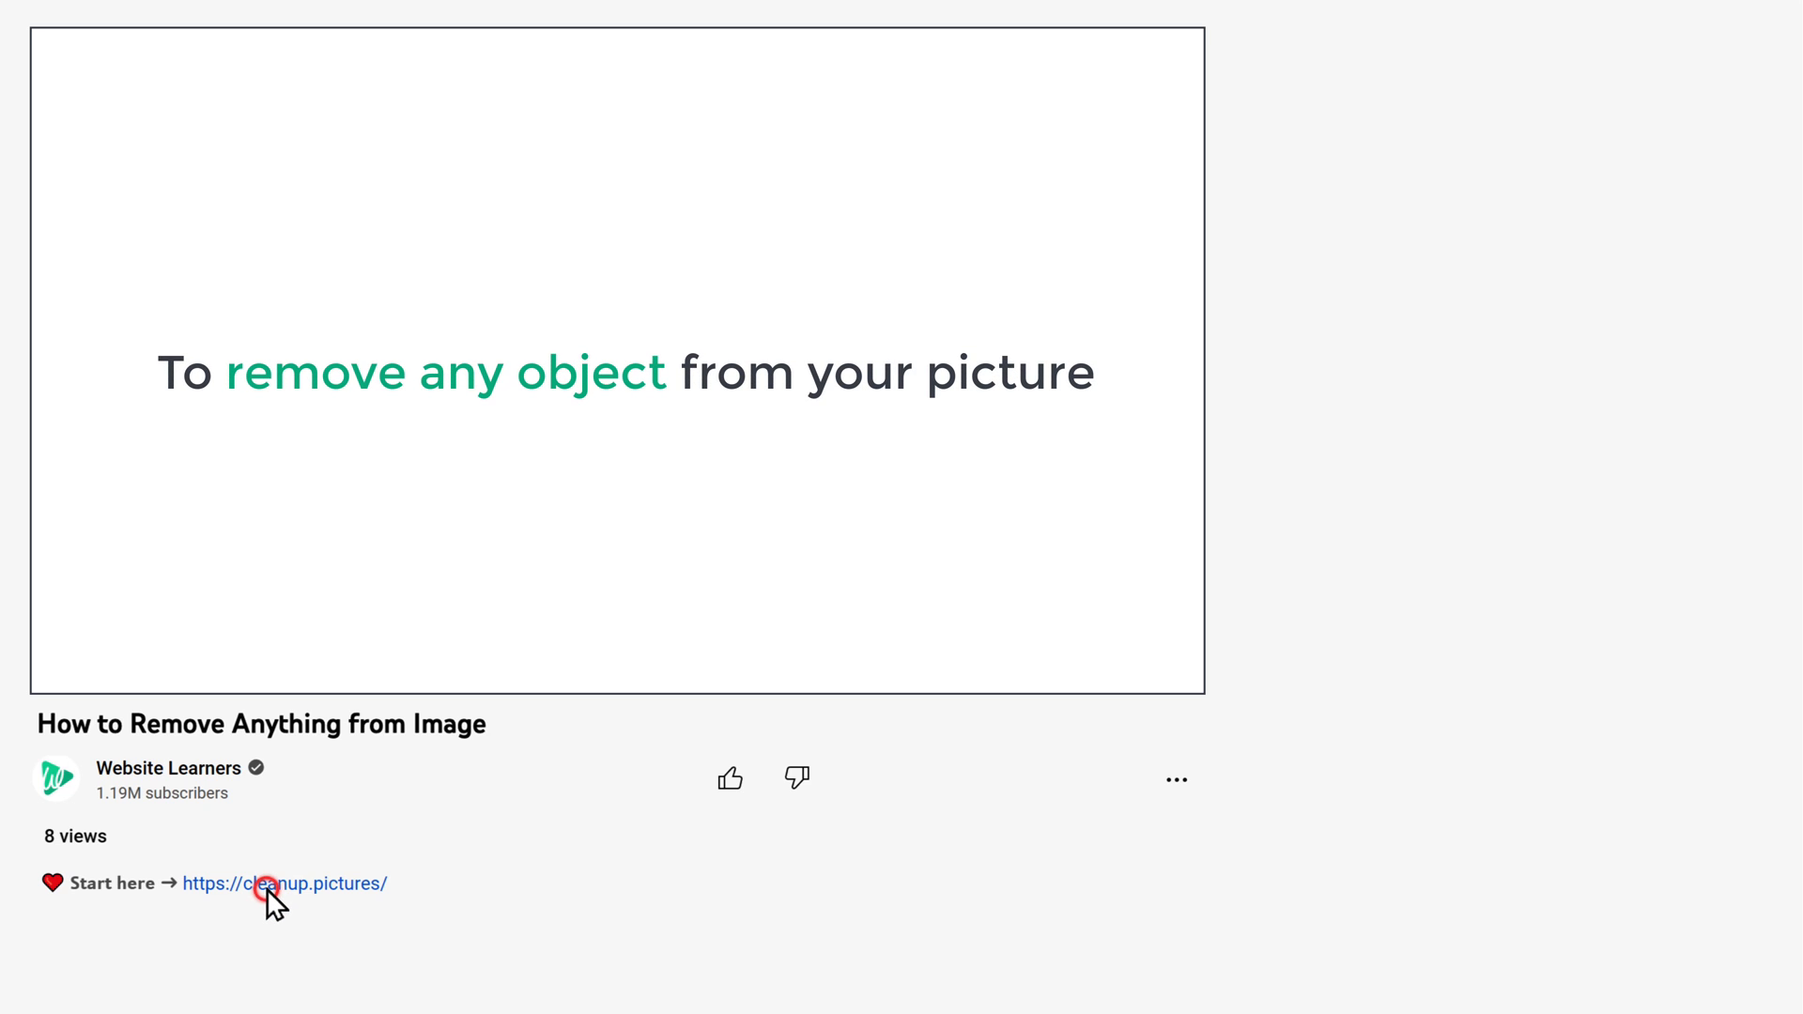
# Step: Load the three-colleague office photo and switch to the zoom tool
pyautogui.click(284, 883)
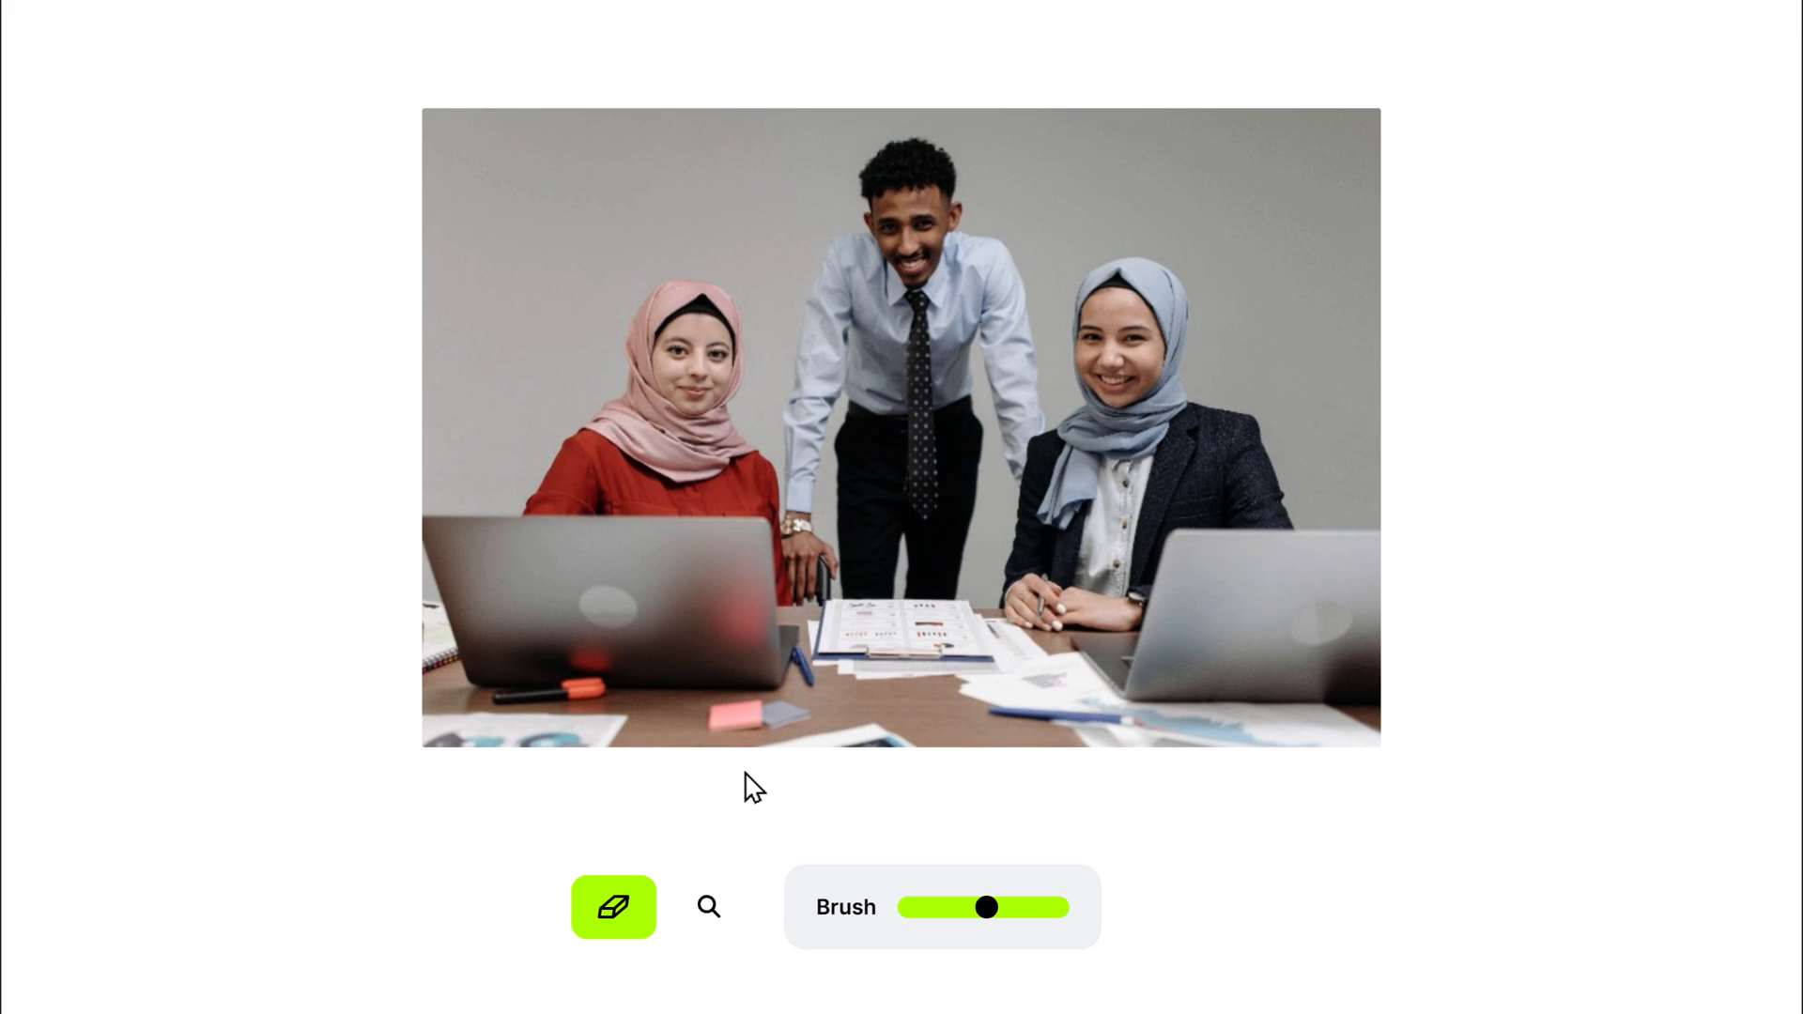
pyautogui.click(708, 907)
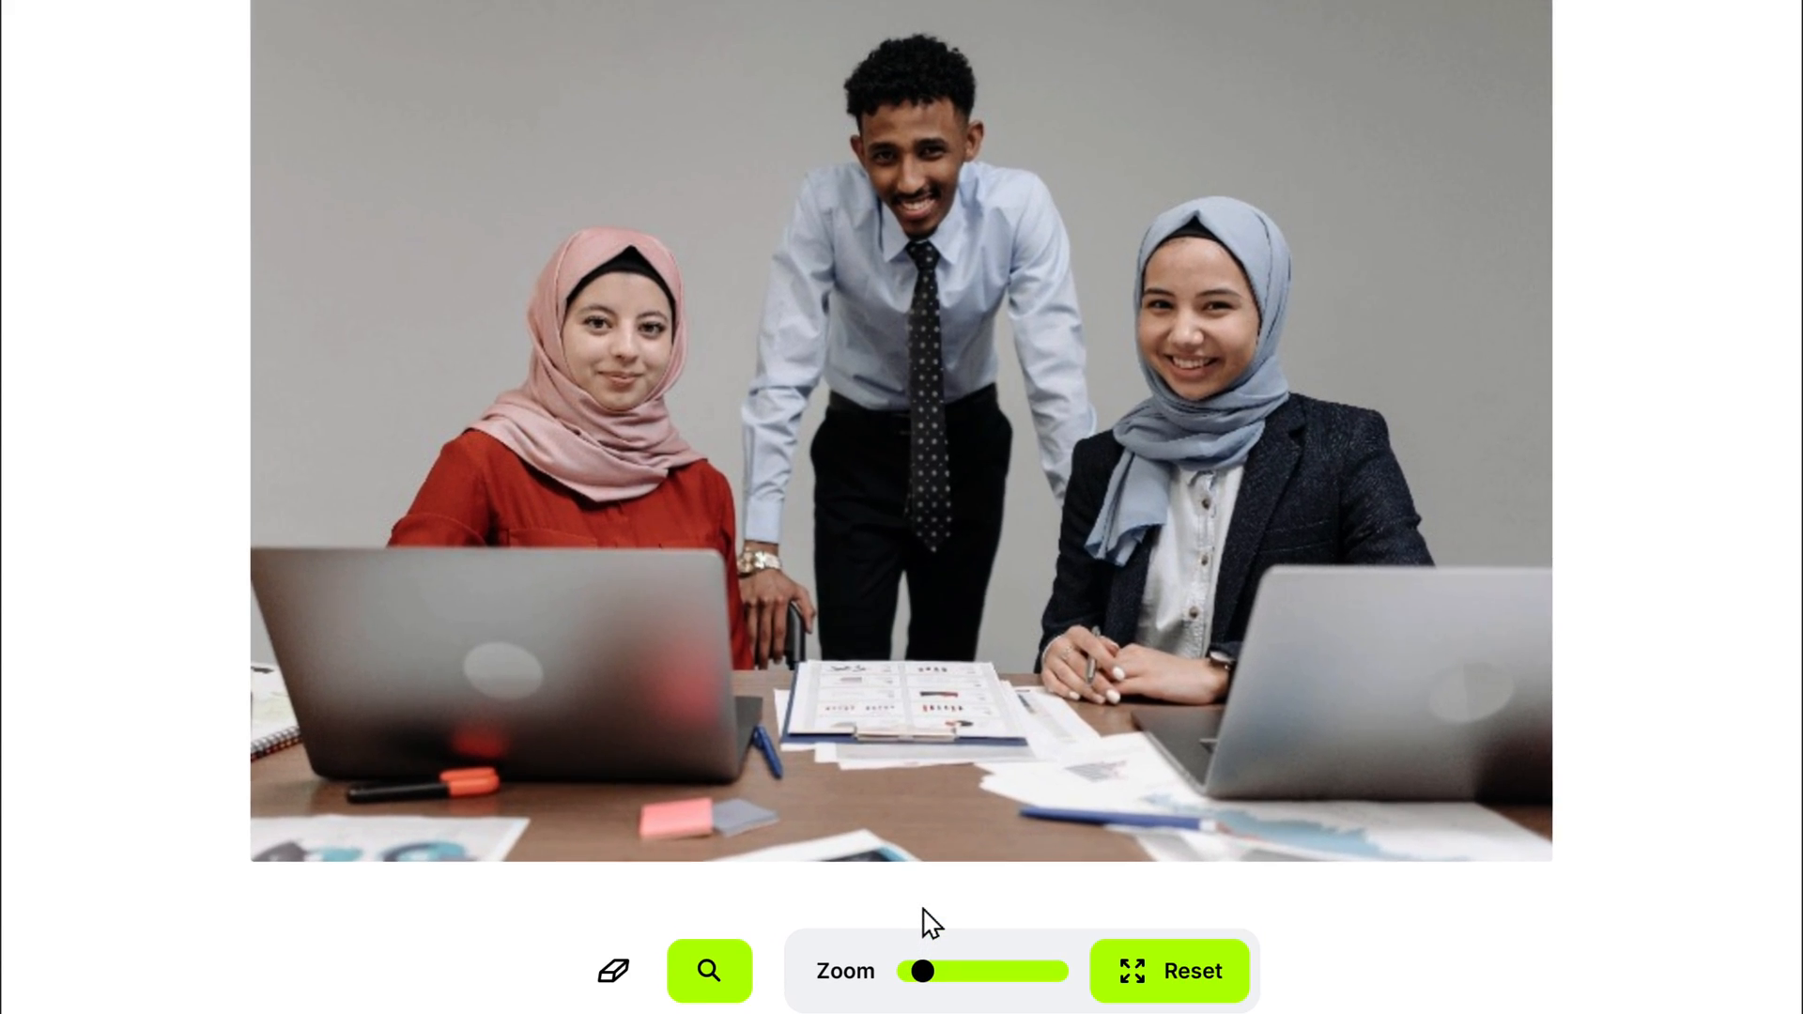
# Step: Paint over the standing man with the eraser brush to remove him
pyautogui.click(613, 970)
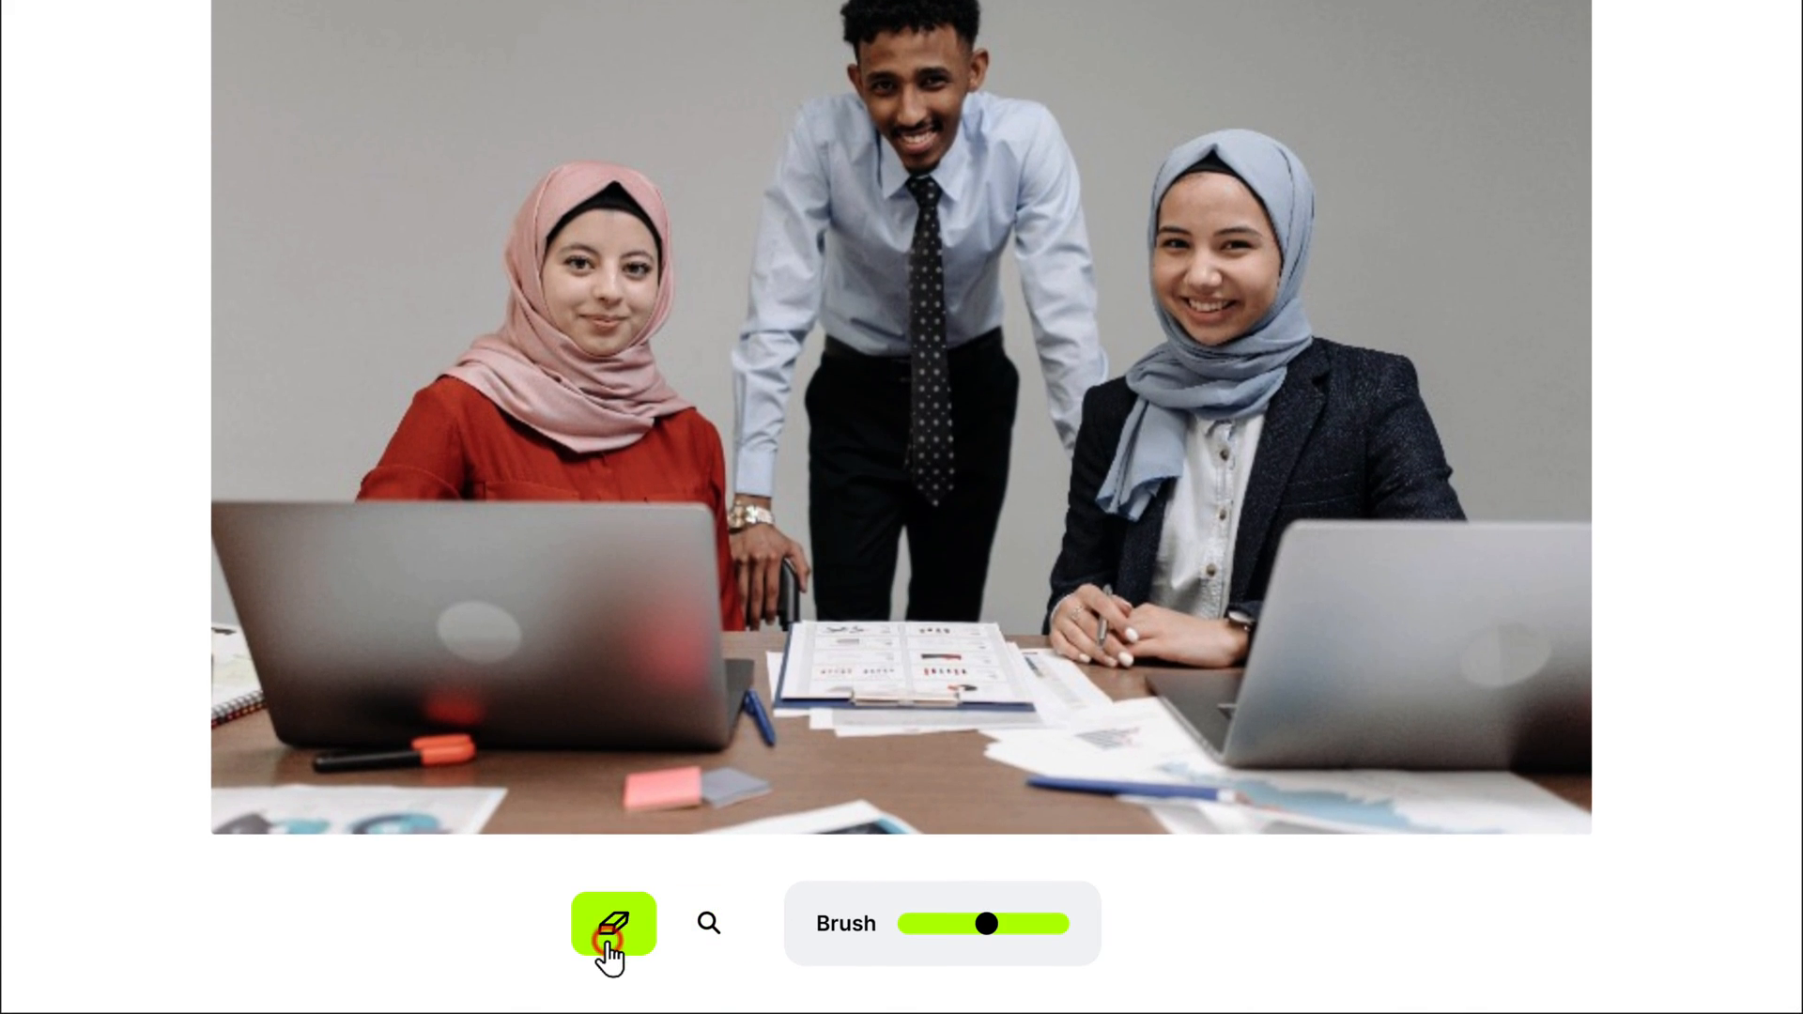
pyautogui.moveTo(816, 206); pyautogui.dragTo(782, 736)
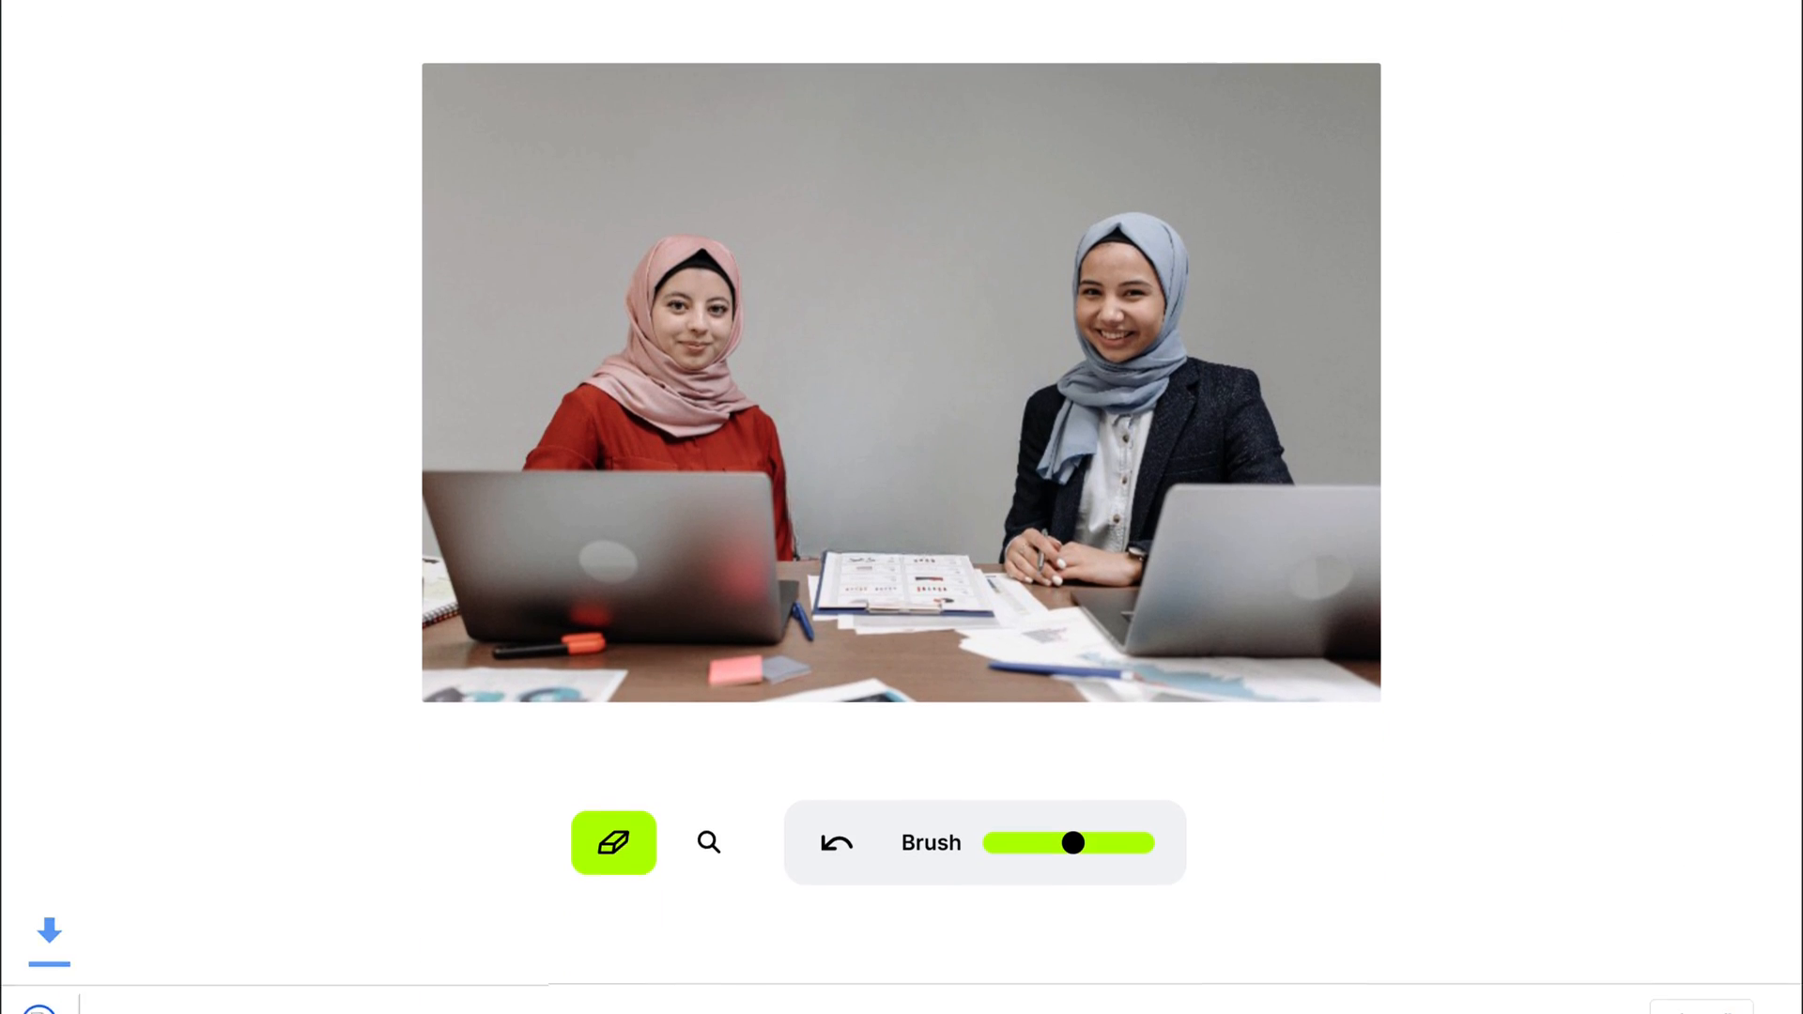
# Step: Open IMG_452_cleanup.jpg from the download bar in Photos
pyautogui.click(49, 933)
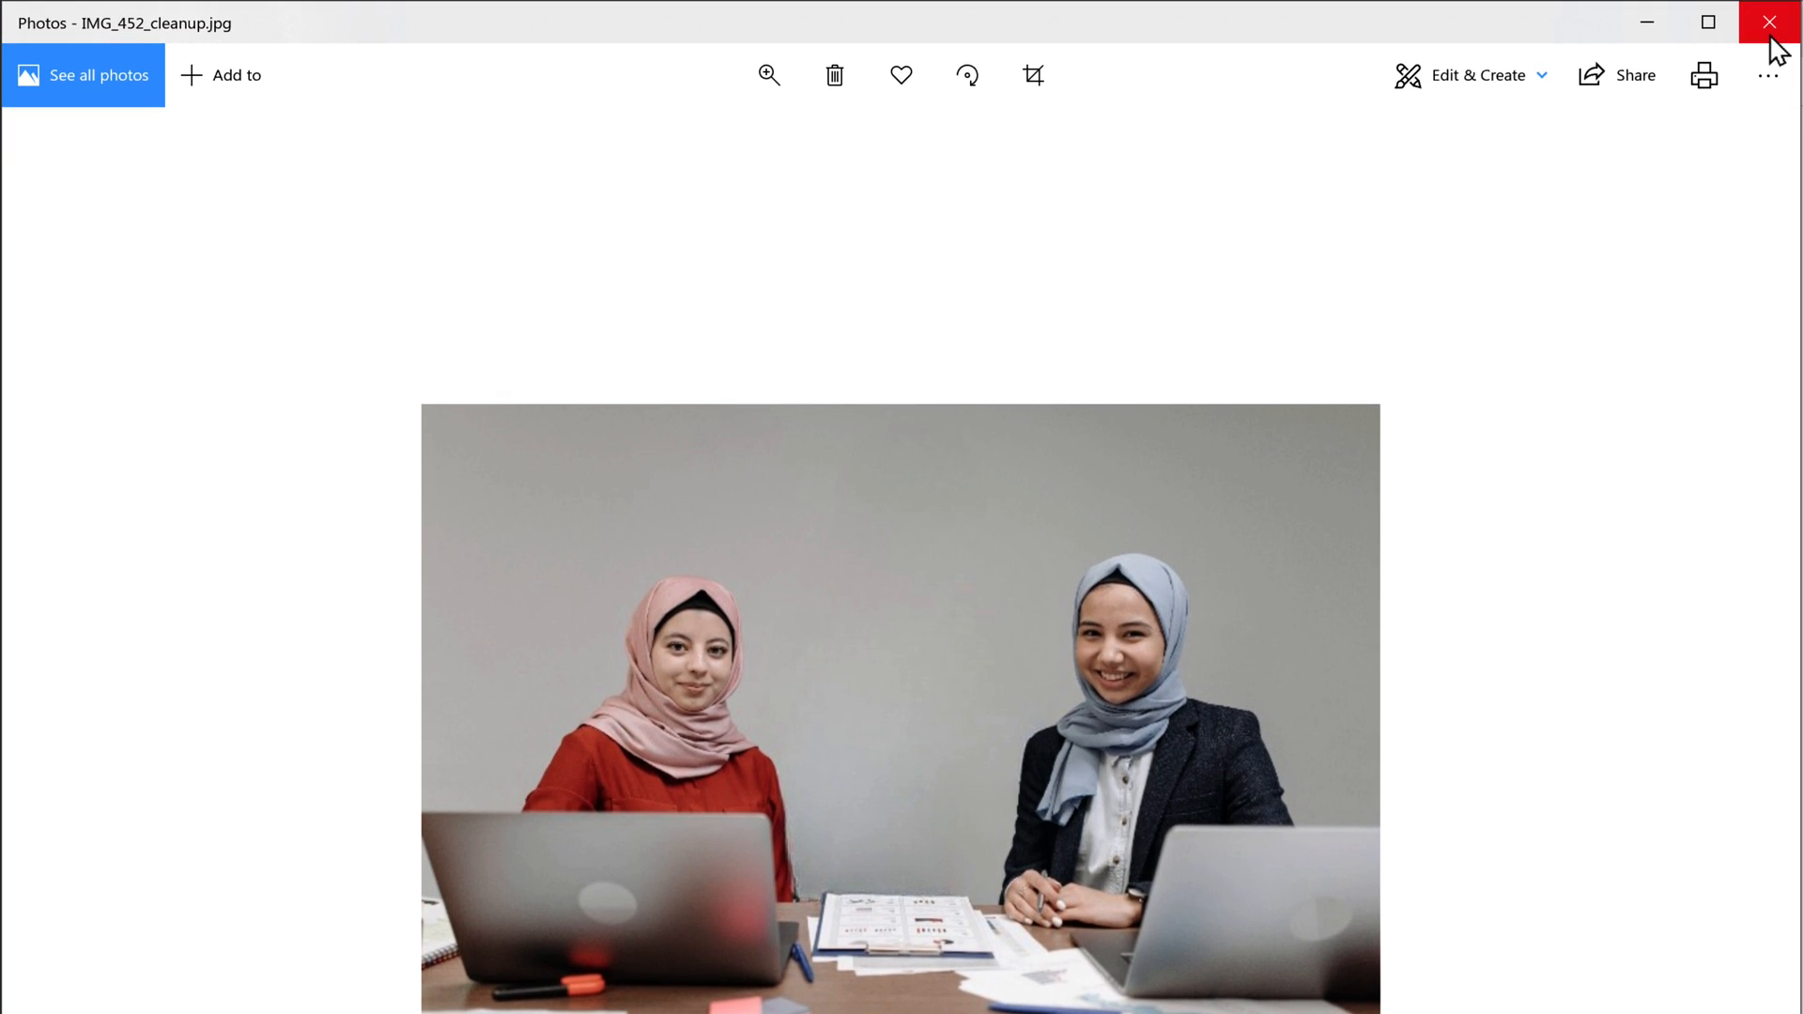
# Step: Close Photos and start a new cleanup with a high-resolution photo
pyautogui.click(1768, 22)
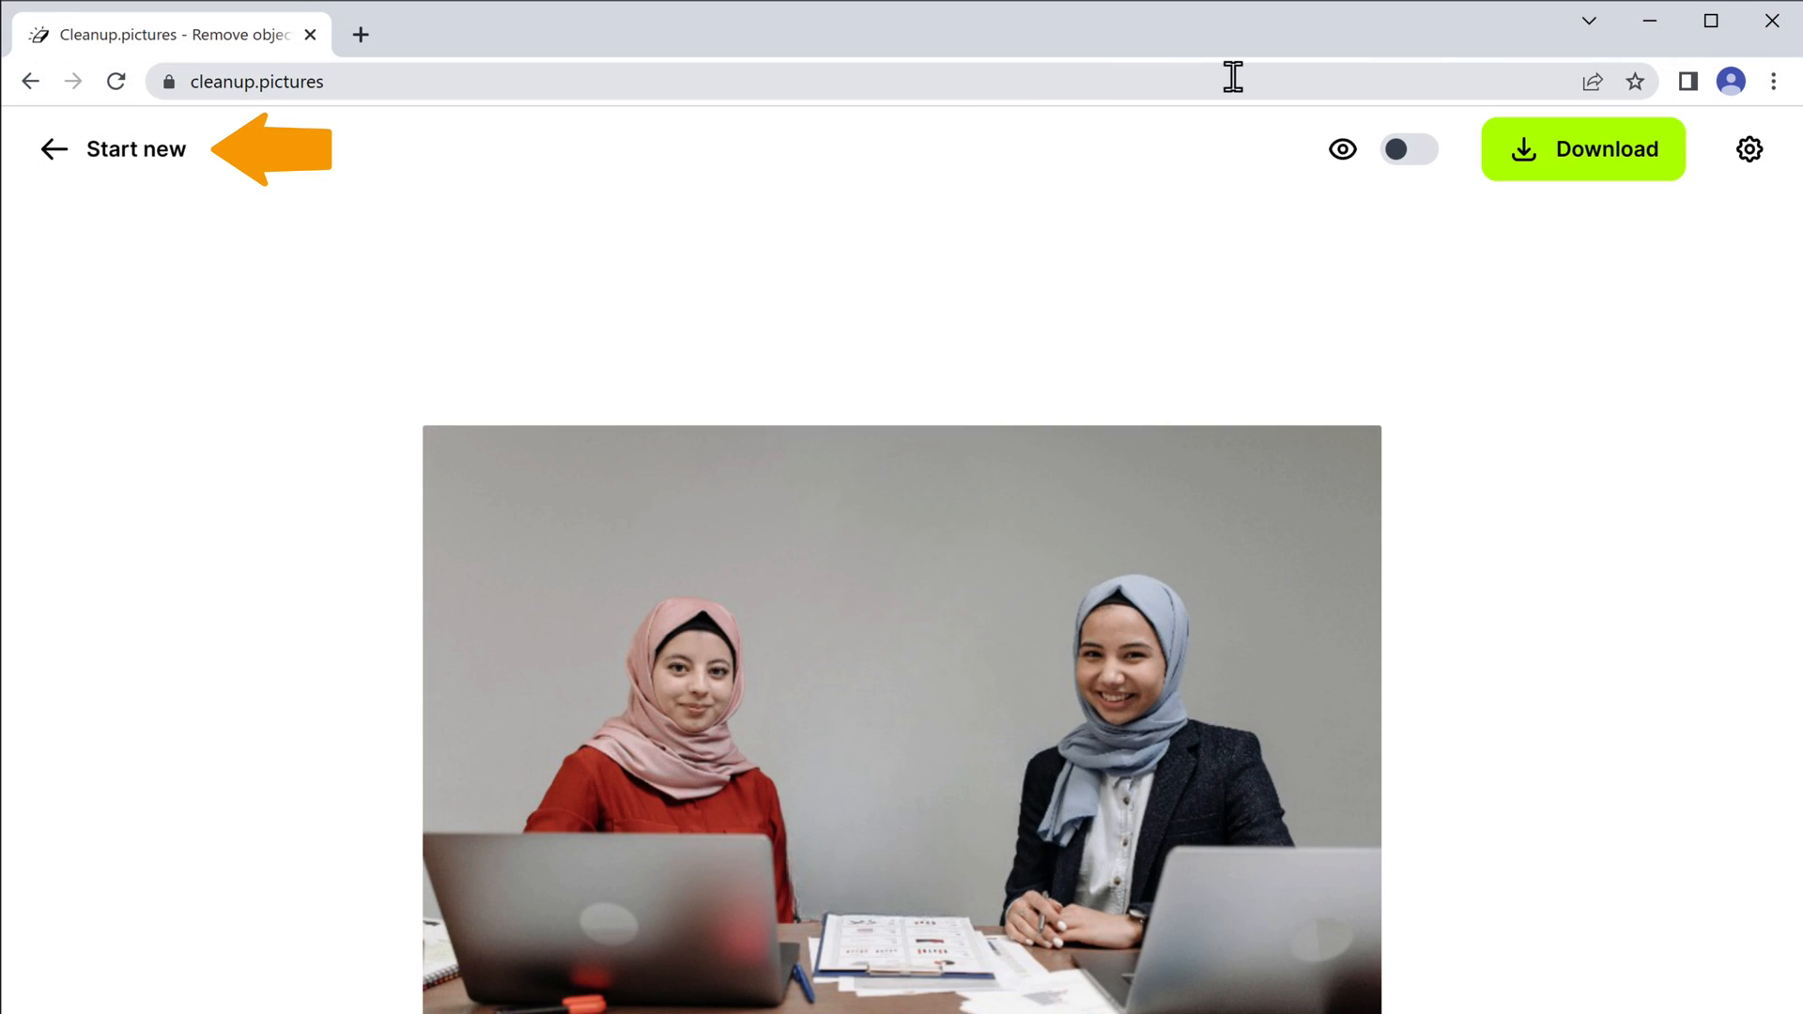
pyautogui.click(134, 148)
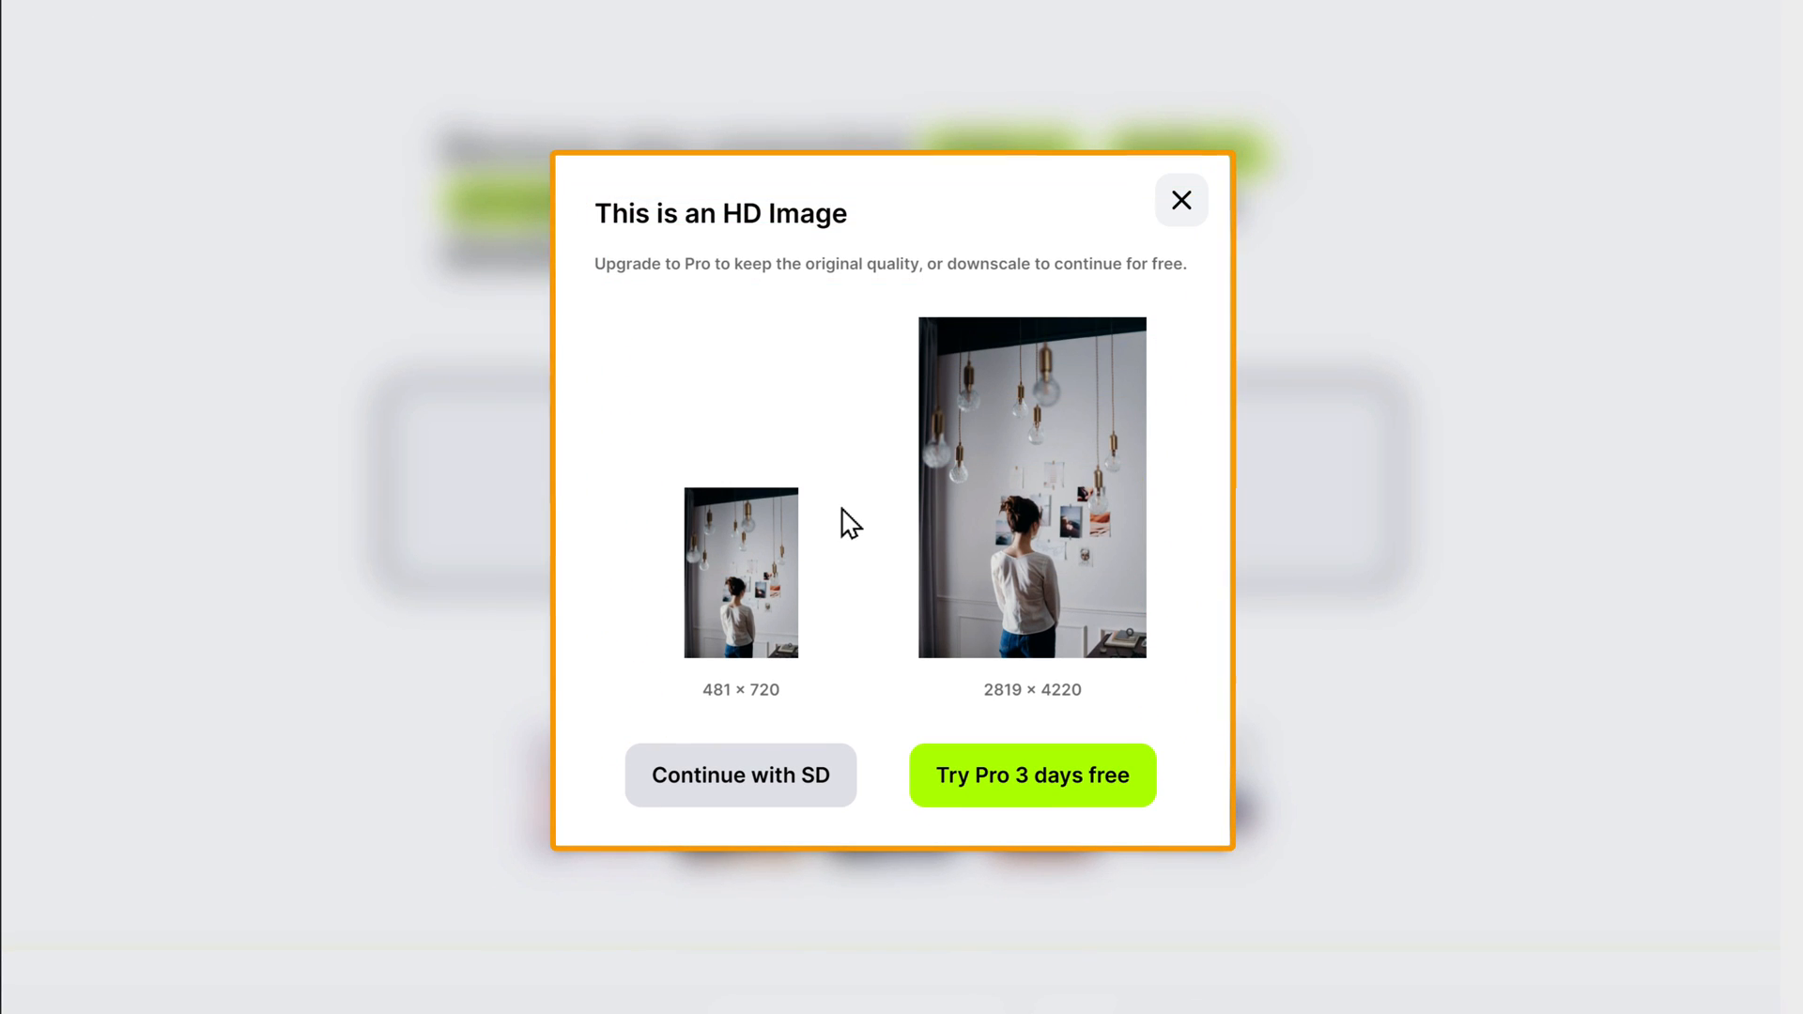
# Step: Choose 'Try Pro 3 days free' in the HD image dialog
pyautogui.click(741, 572)
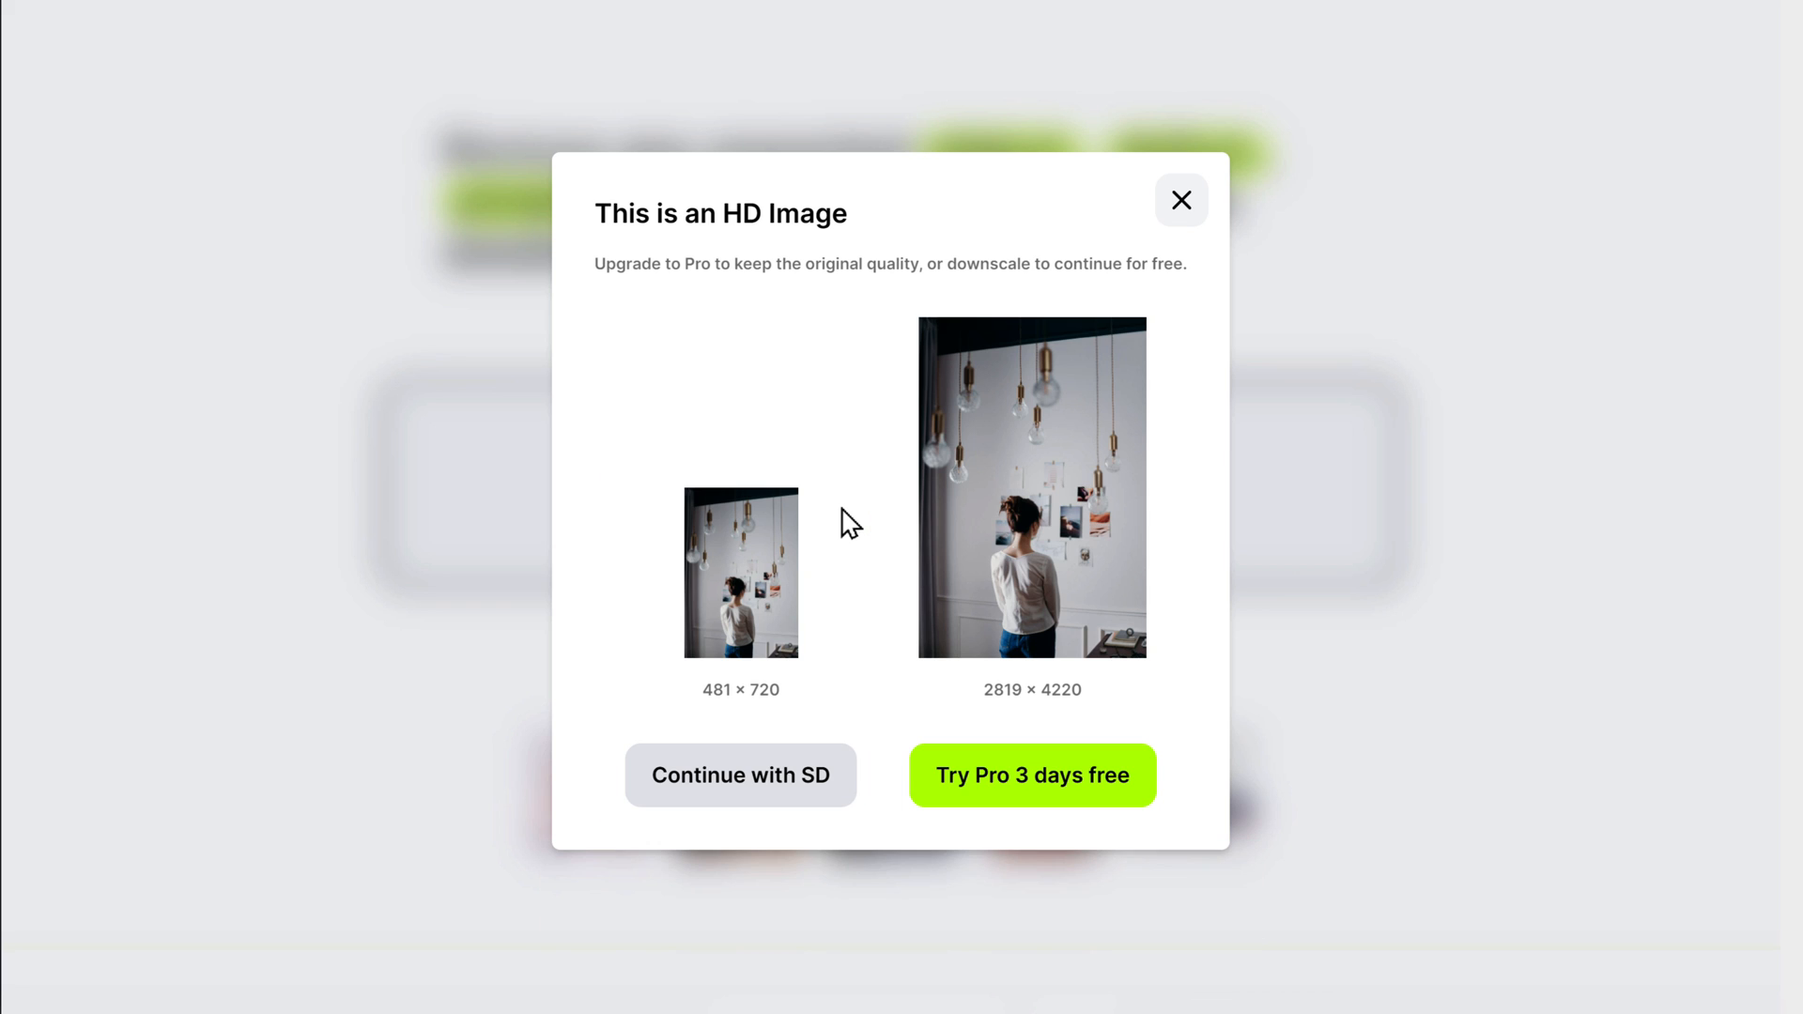
pyautogui.click(1031, 775)
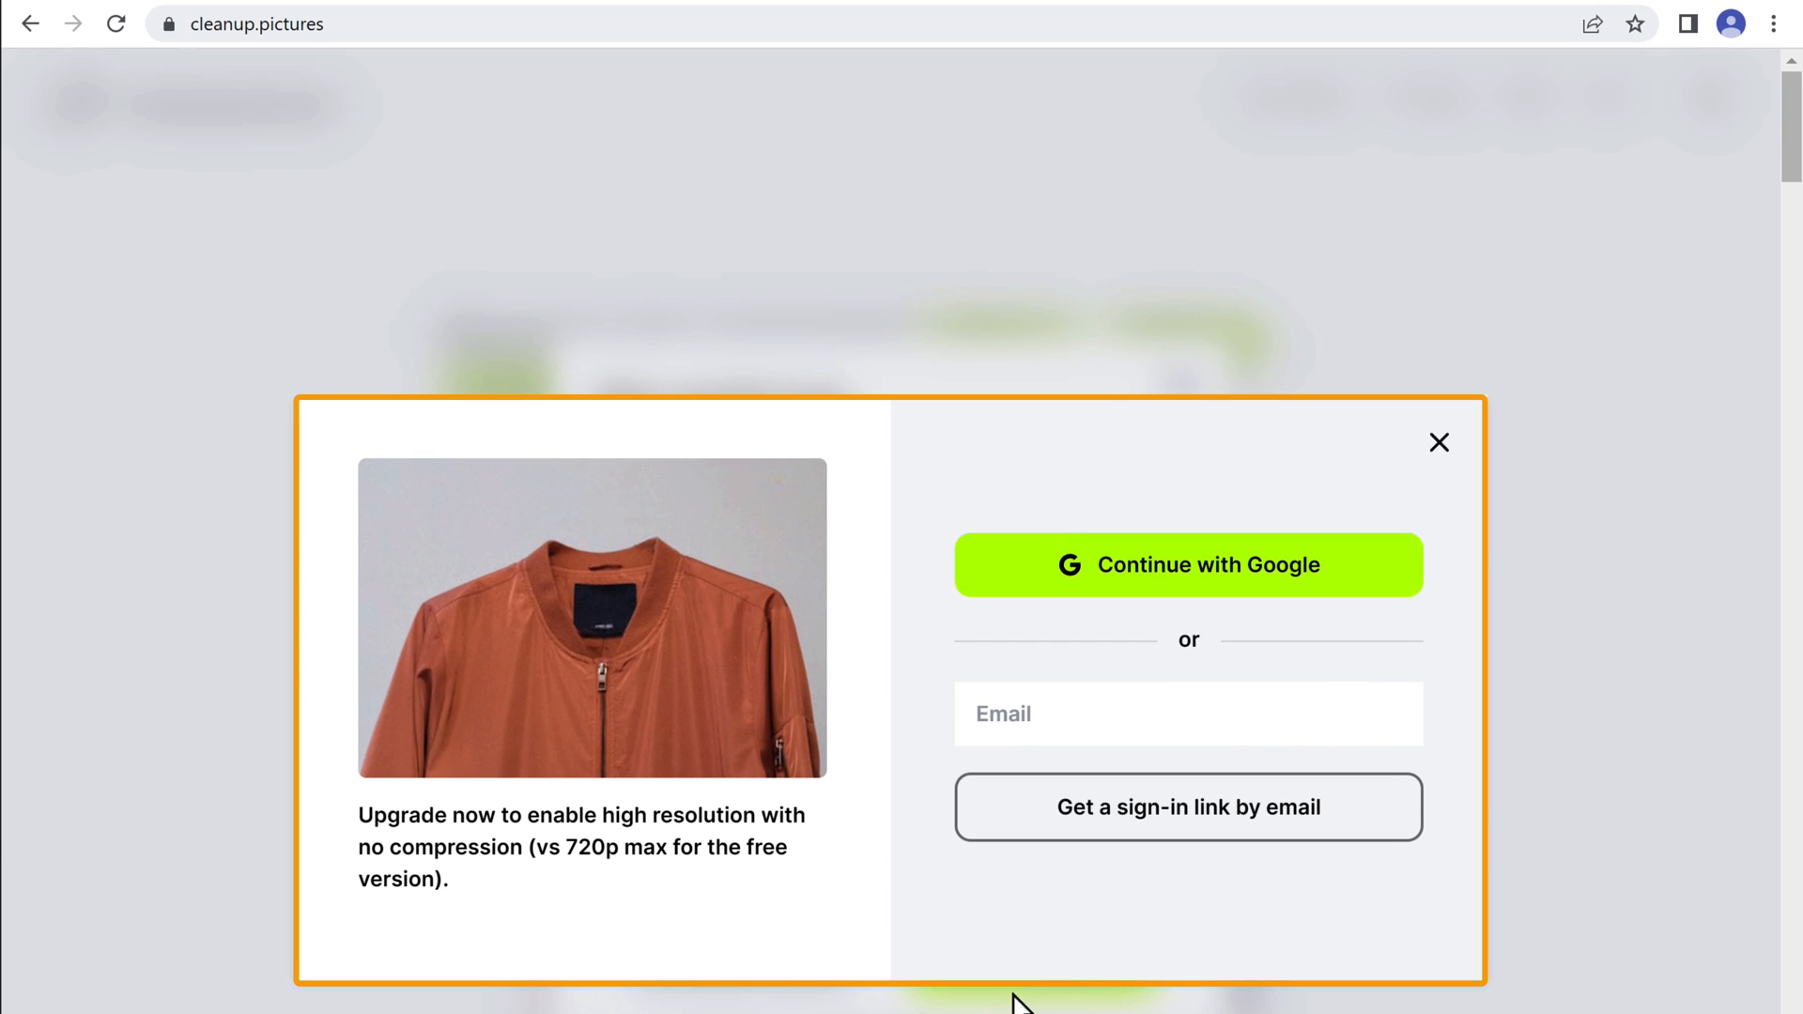
# Step: Sign in via Continue with Google using the existing account, reaching the $24/year or $5/month Pro offer
pyautogui.click(1188, 713)
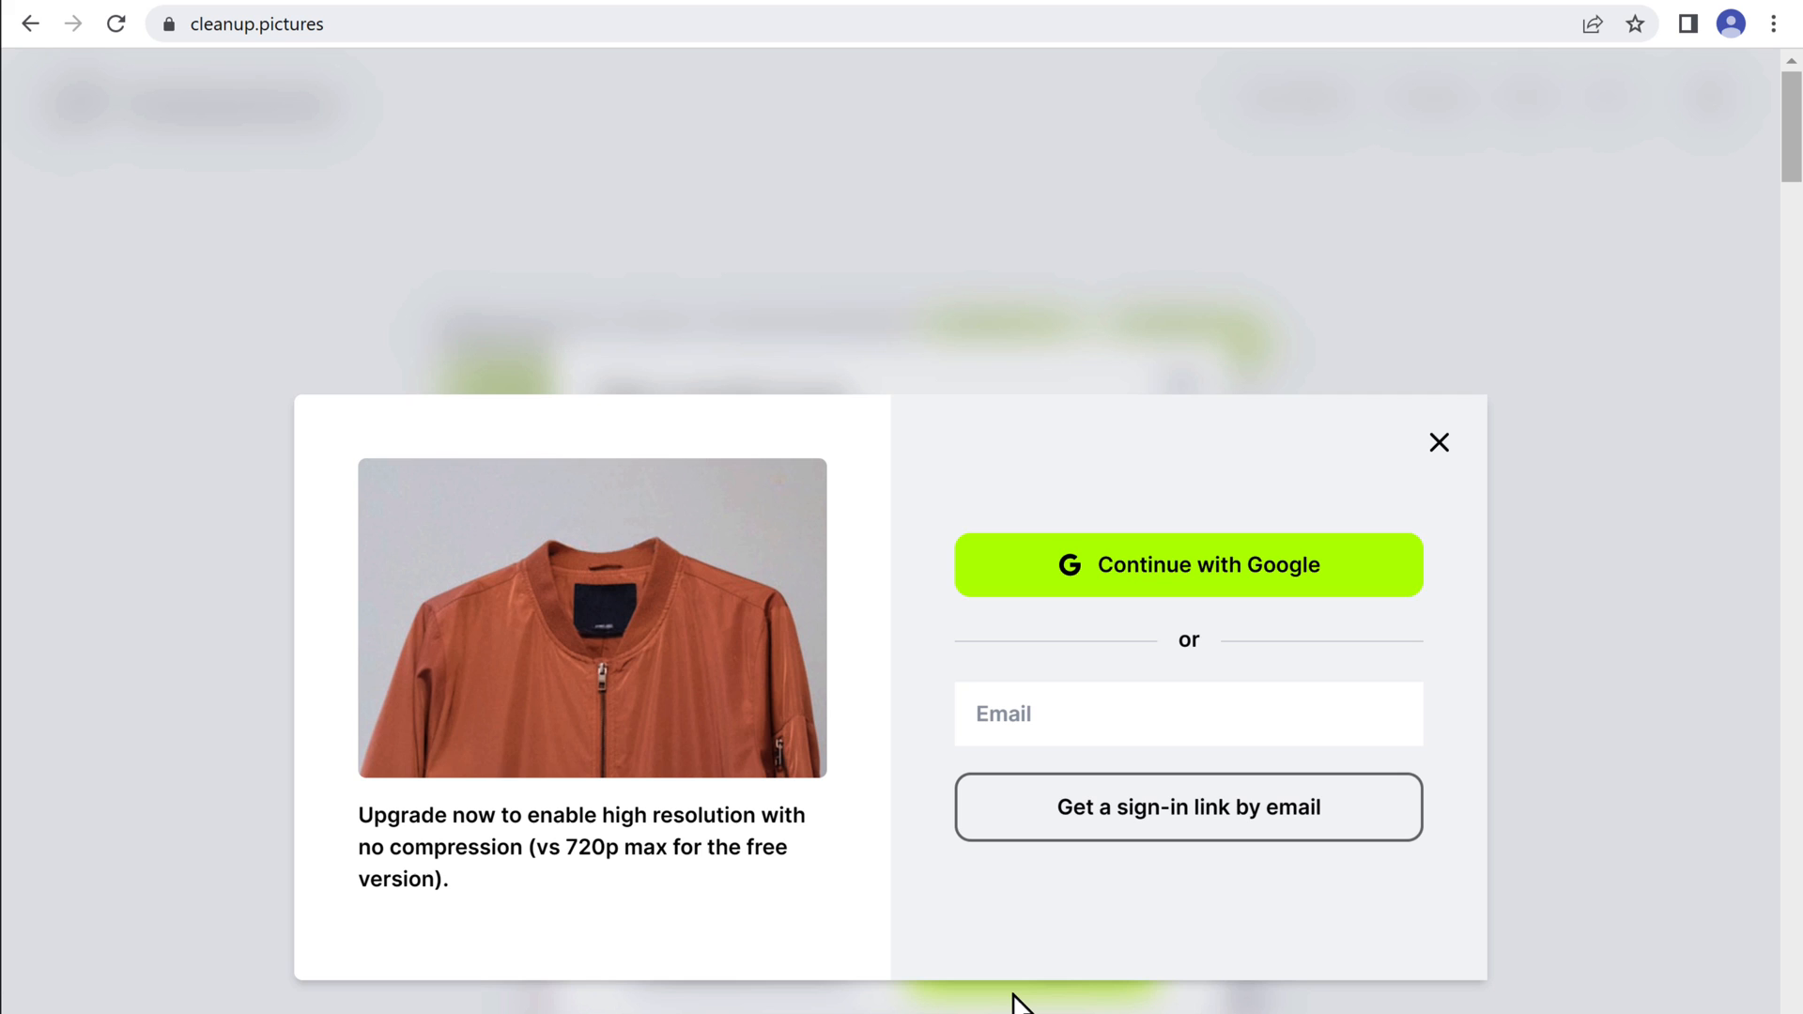
pyautogui.moveTo(1072, 827)
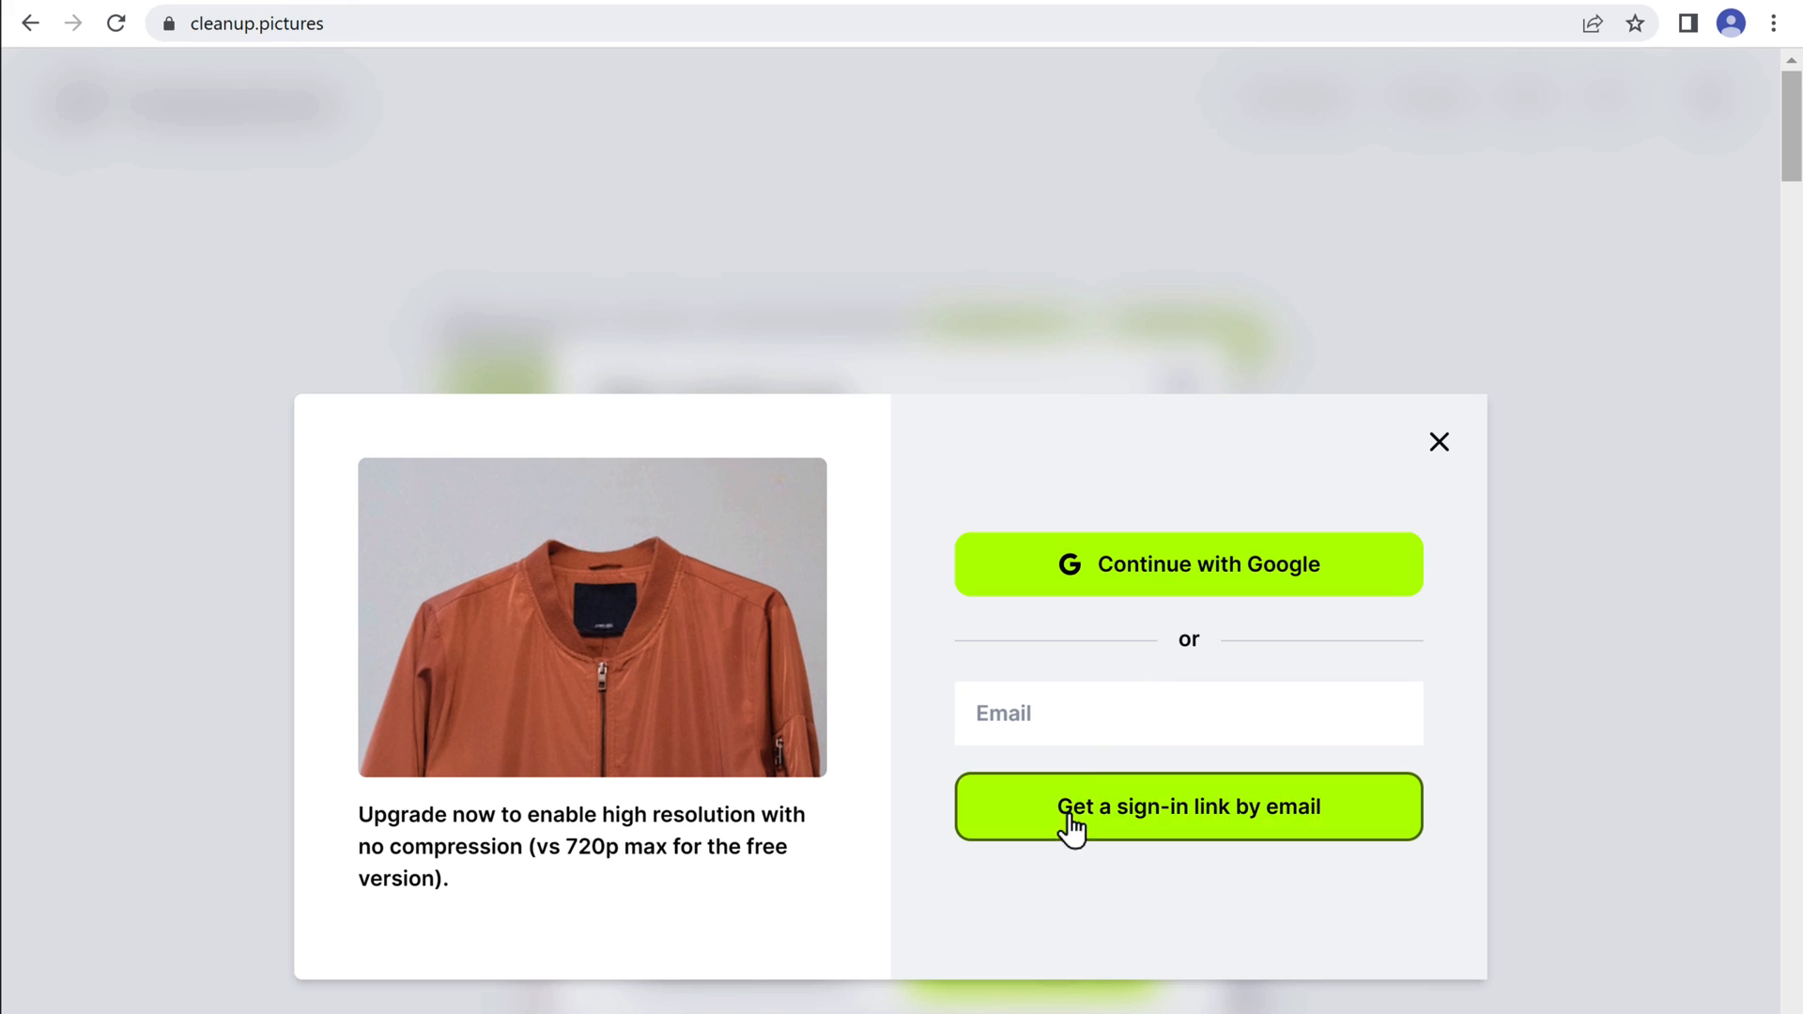
pyautogui.click(1187, 564)
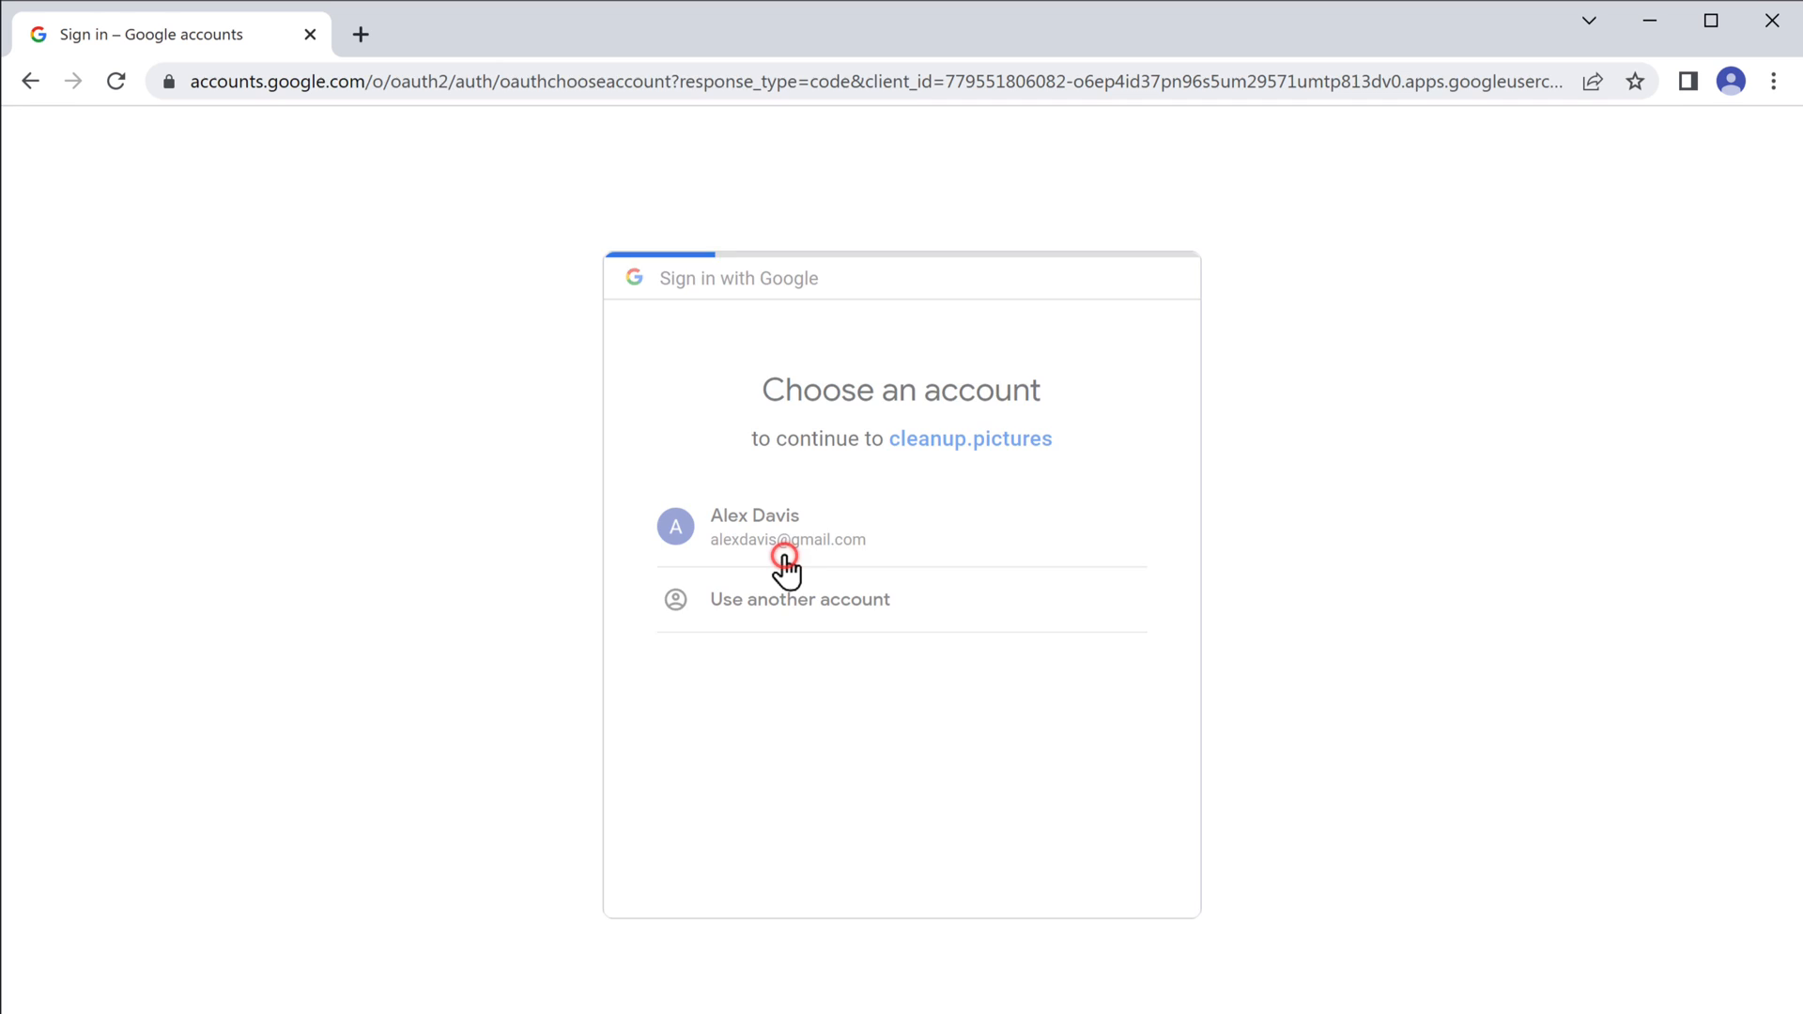
pyautogui.click(787, 526)
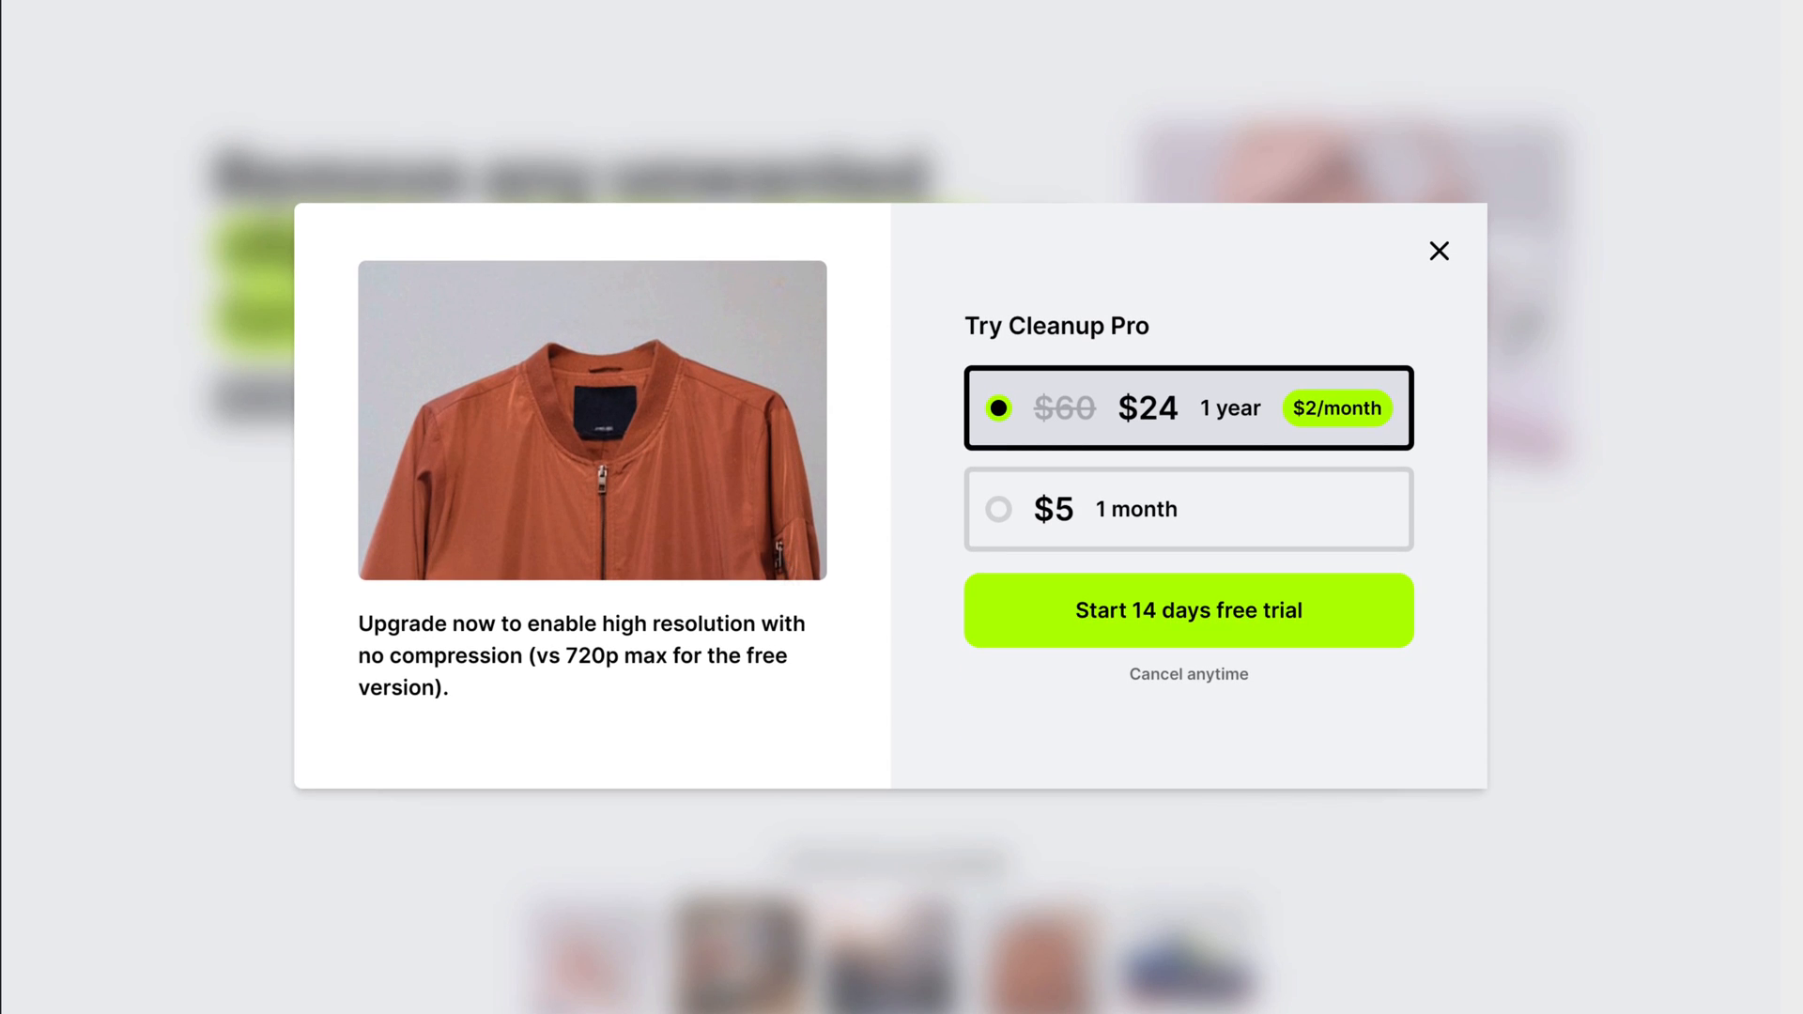